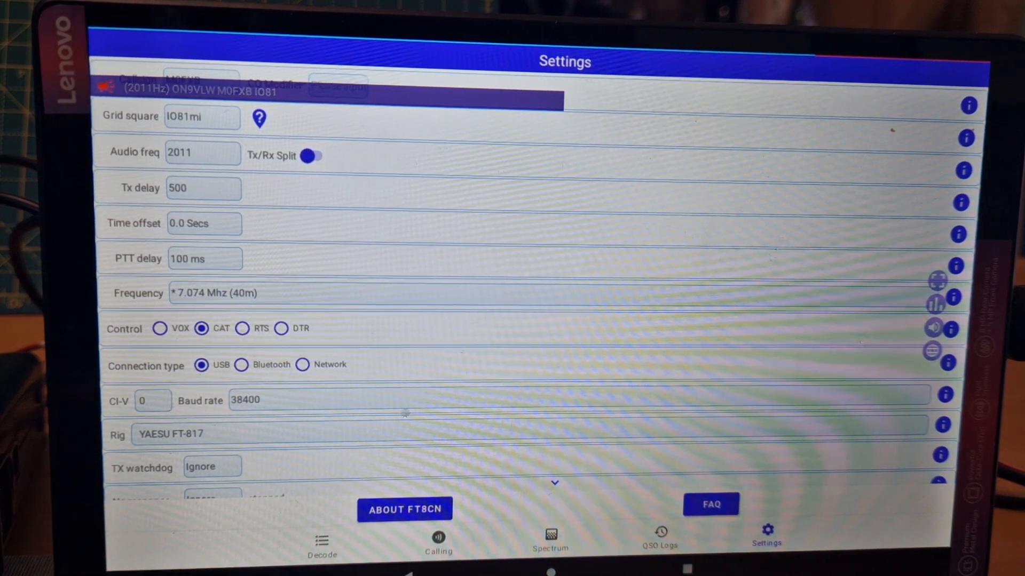
scroll("down", 3)
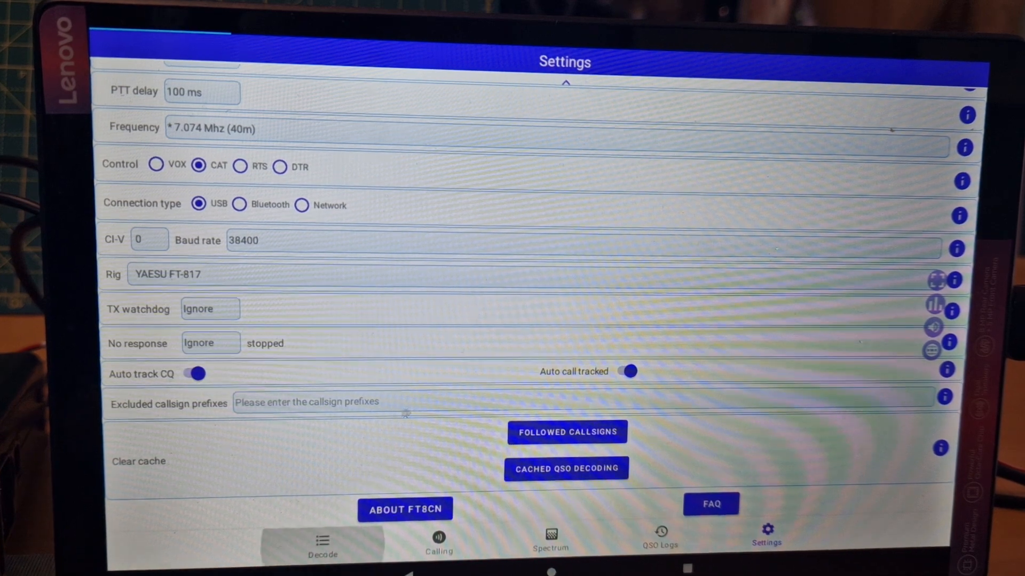
left_click(321, 545)
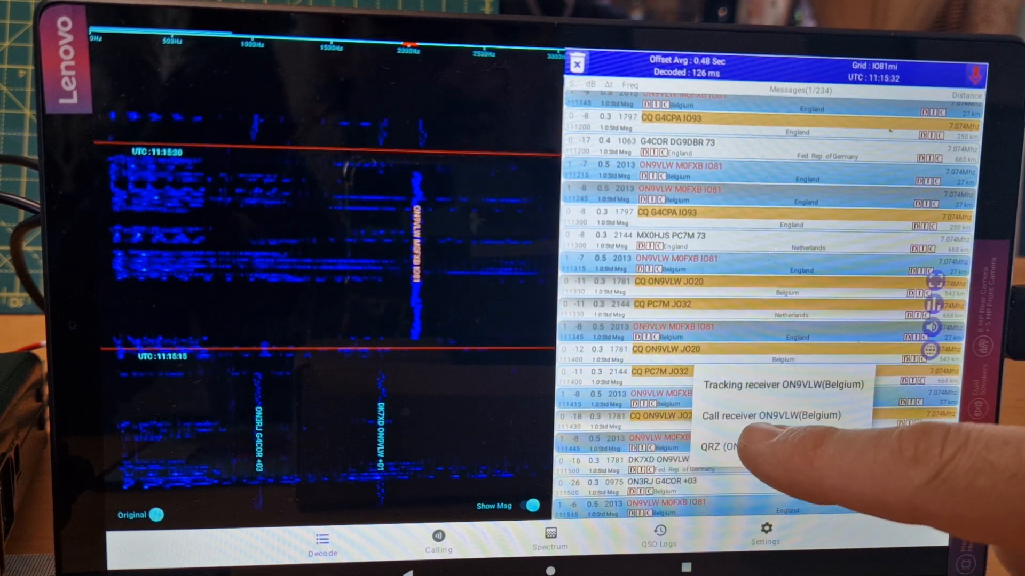
left_click(771, 415)
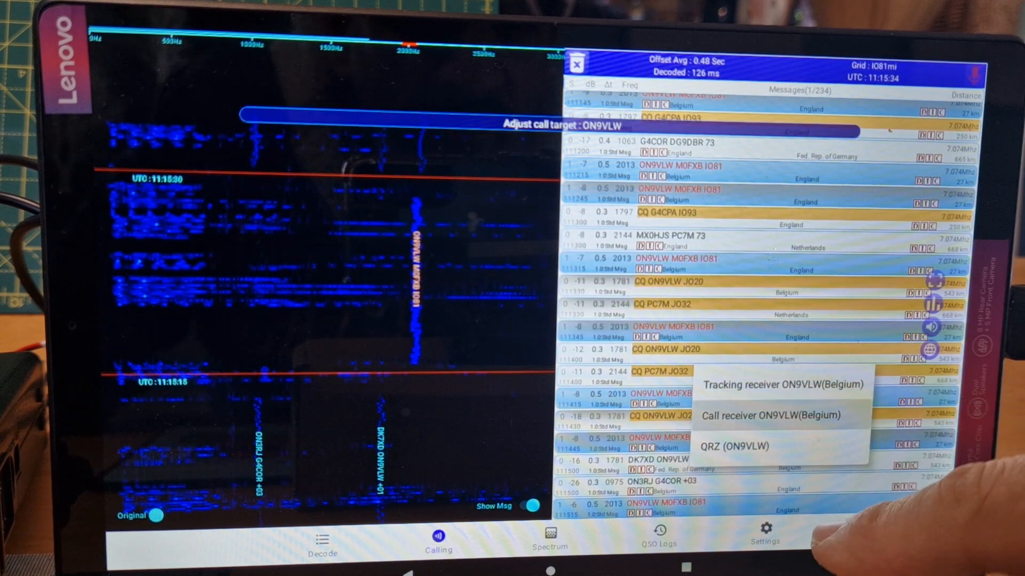
left_click(770, 415)
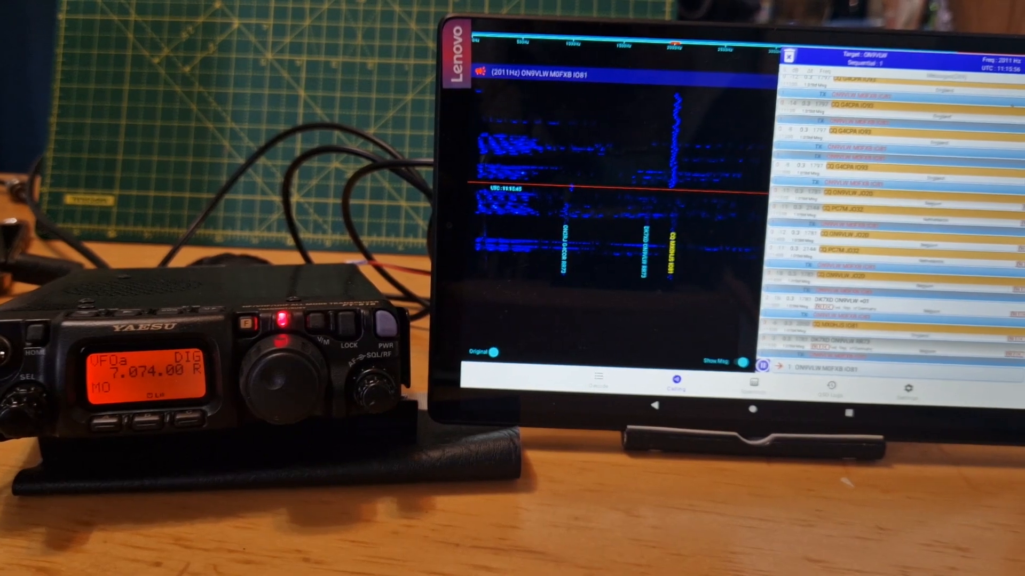
- Retune the FT-817 from 7.074 MHz (40m) to 14.074 MHz (20m) via the frequency list
left_click(768, 134)
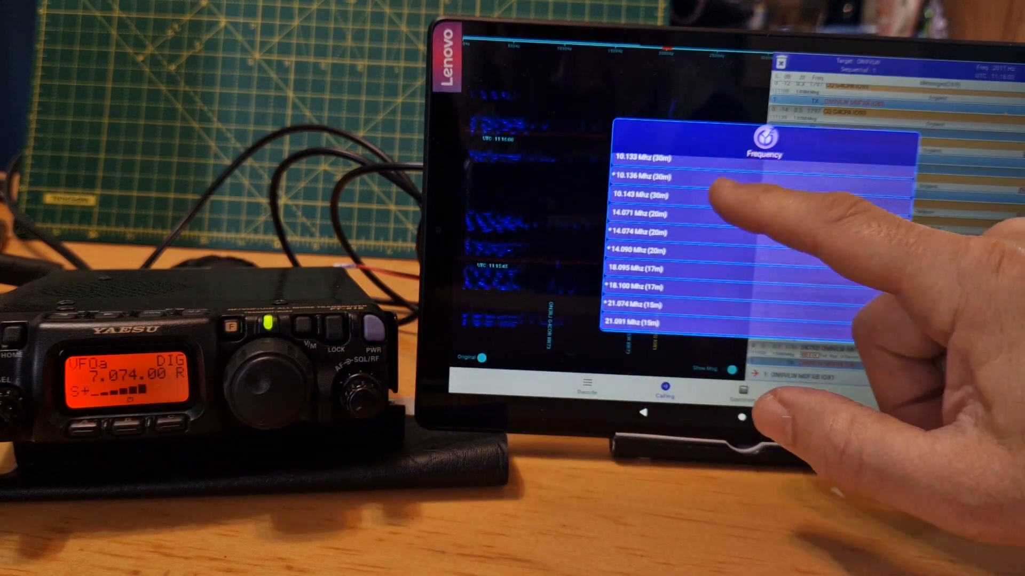
left_click(654, 232)
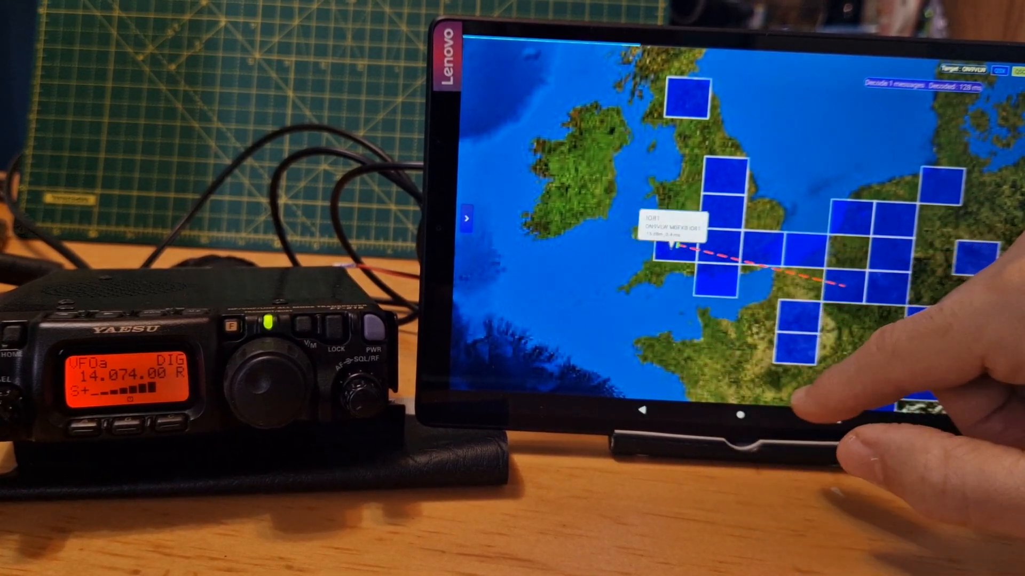
- Label grid square JO20 in Belgium on the map of decoded stations
left_click(843, 275)
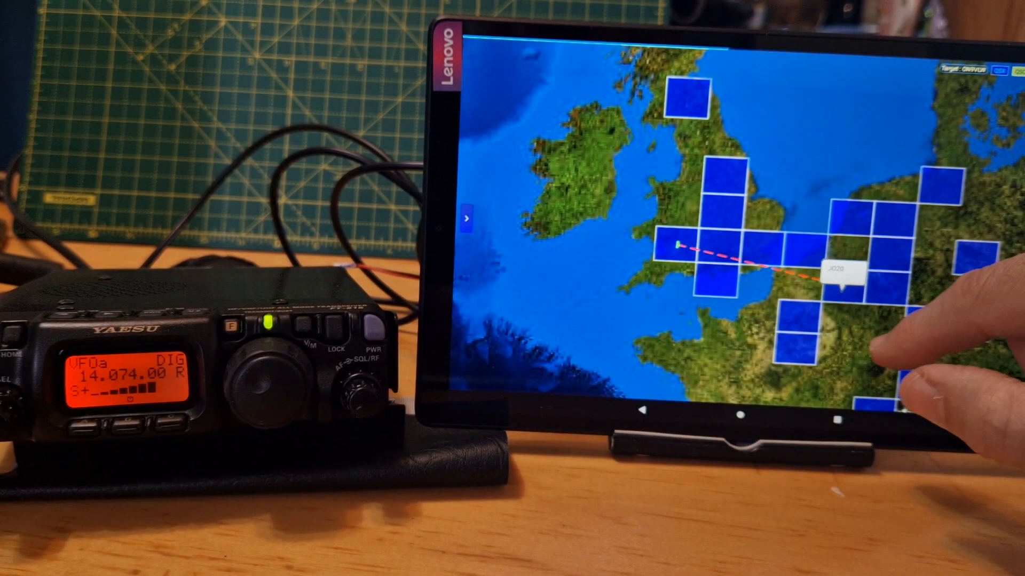